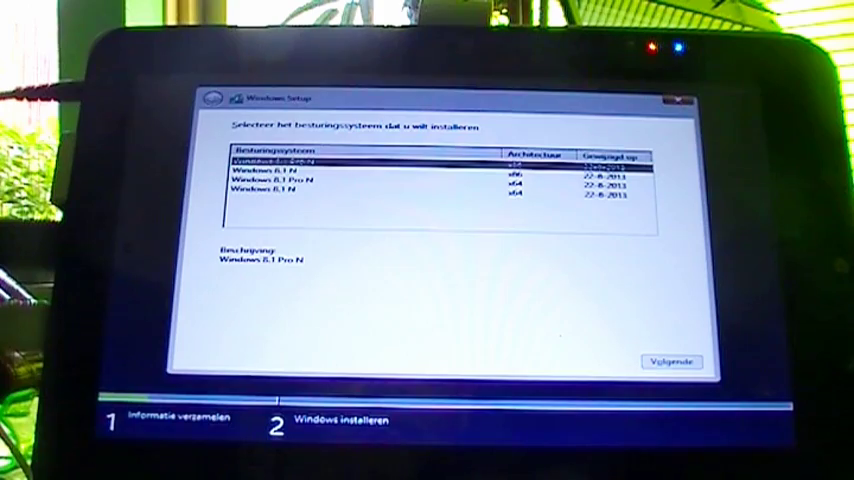
Keep the Windows 8.1 Pro edition and accept the licence terms to reach the installation-type choice.
left_click(672, 360)
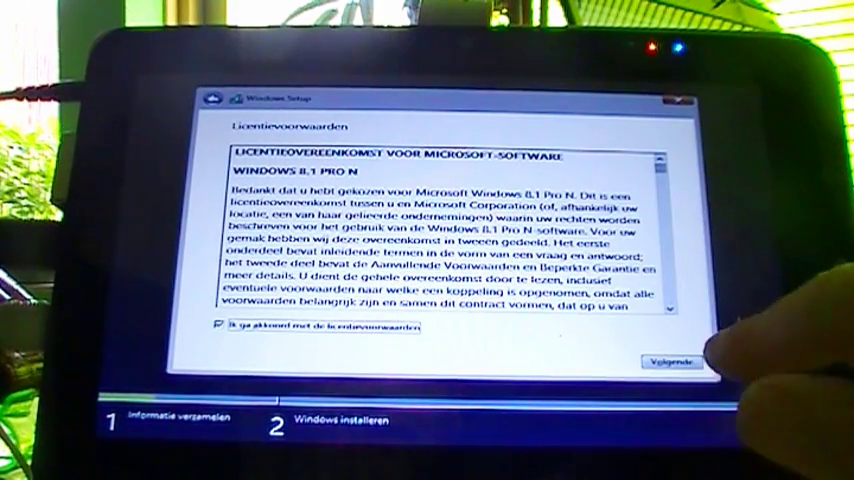
left_click(678, 360)
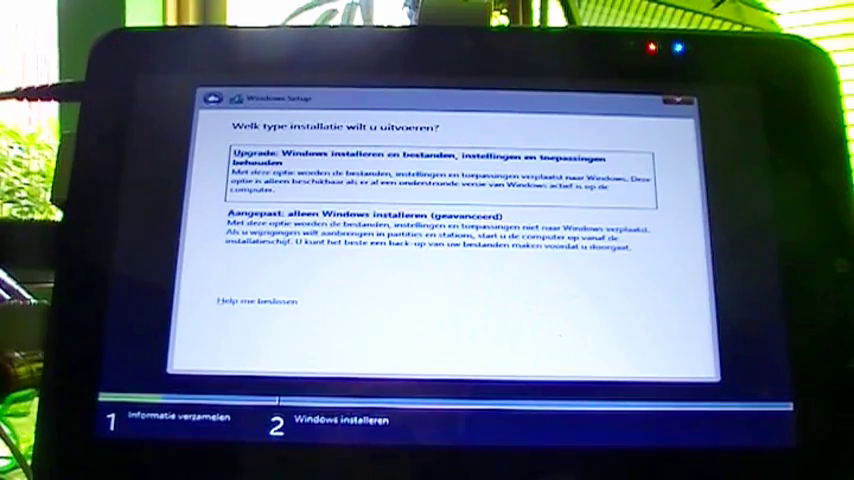